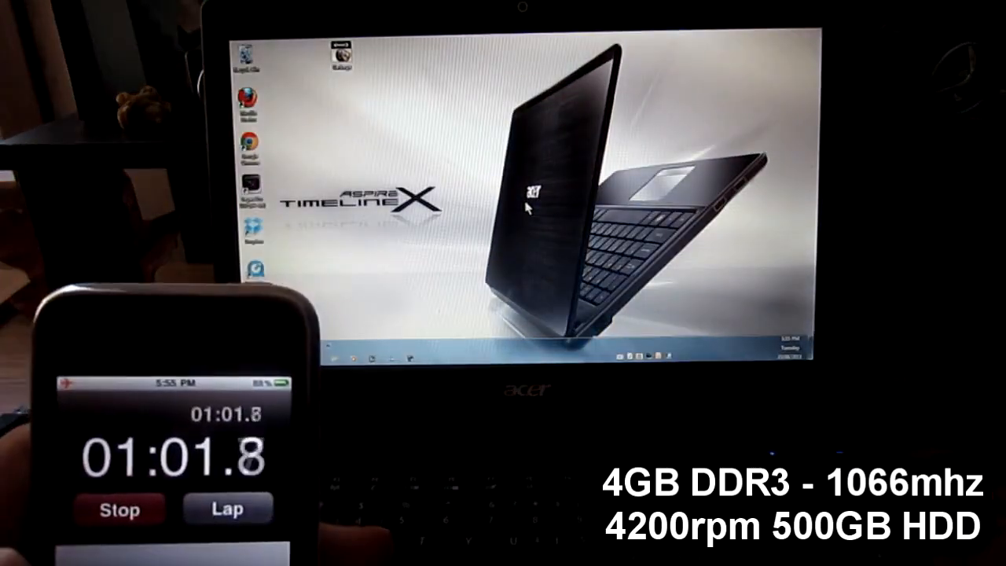
Stop the phone stopwatch at 01:07.1 once the Windows 7 desktop appears
click(119, 509)
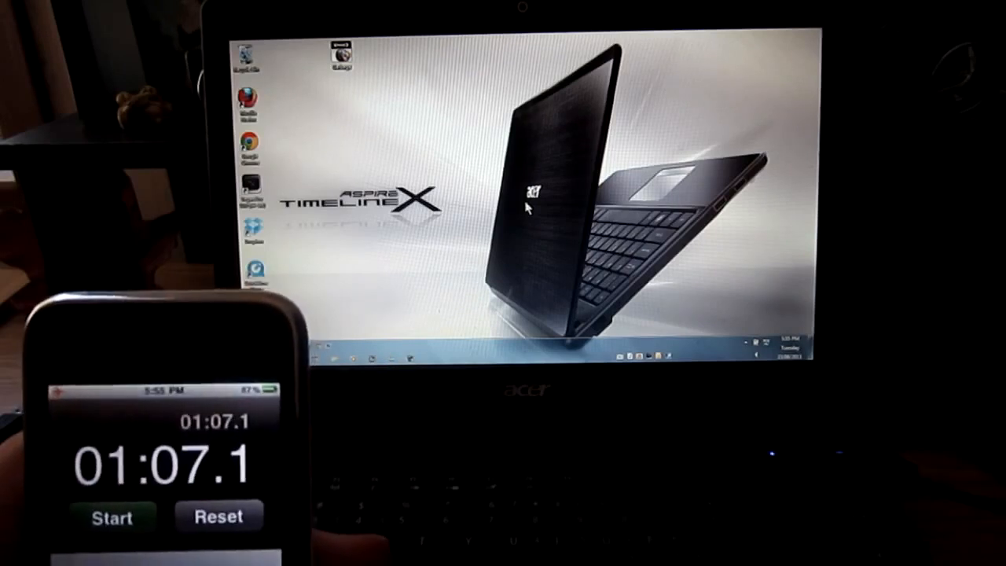